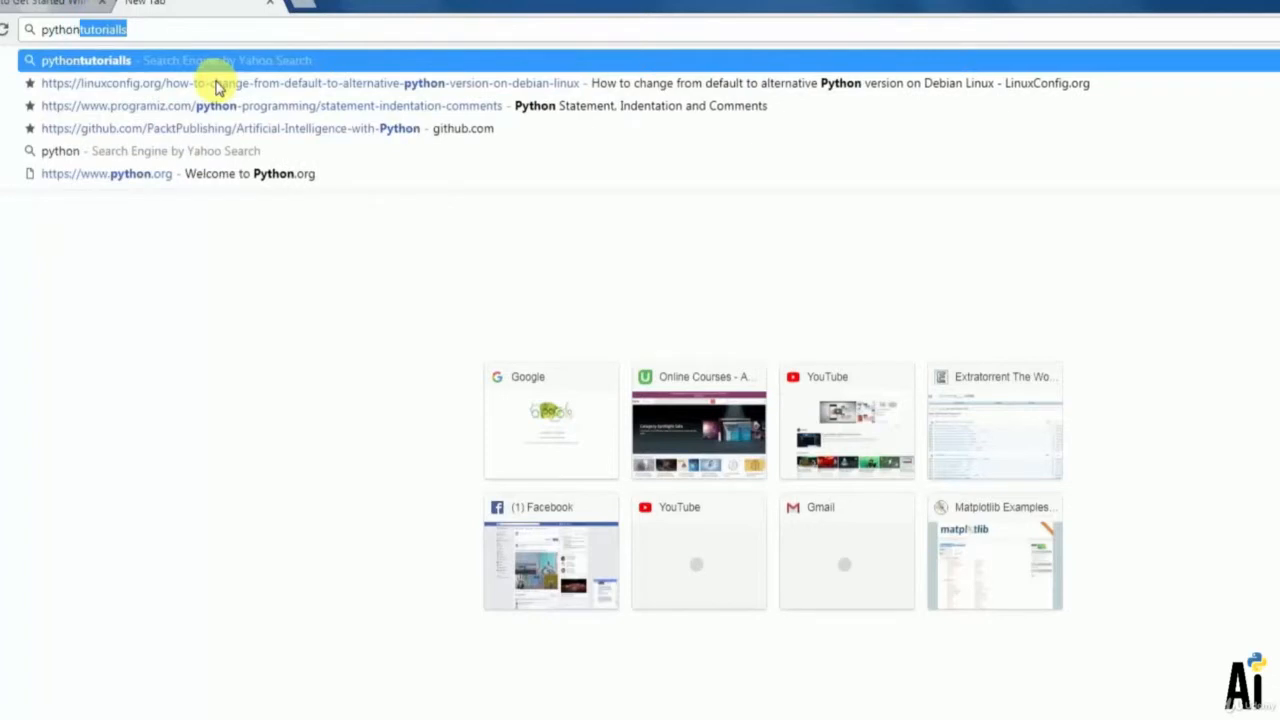
Step: Go to python.org in Chrome's address bar
text(python.o)
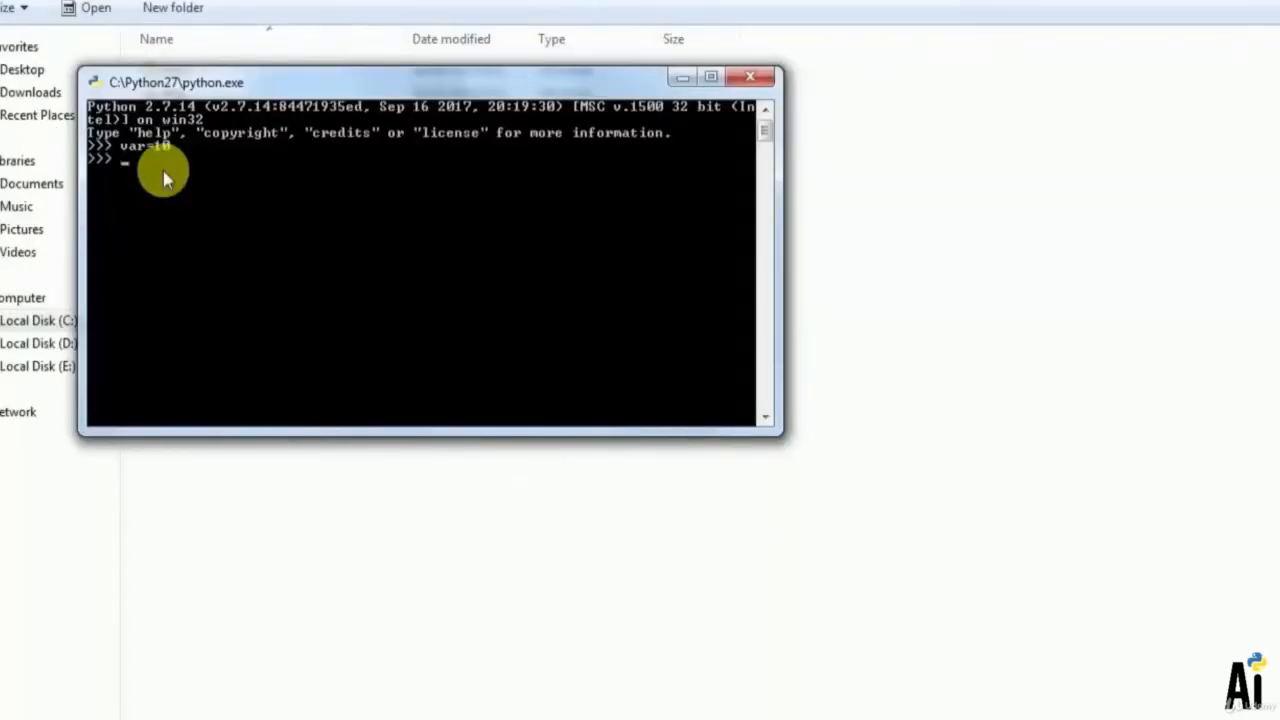
Step: Assign var=10 at the Python 2.7 >>> prompt
text(var)
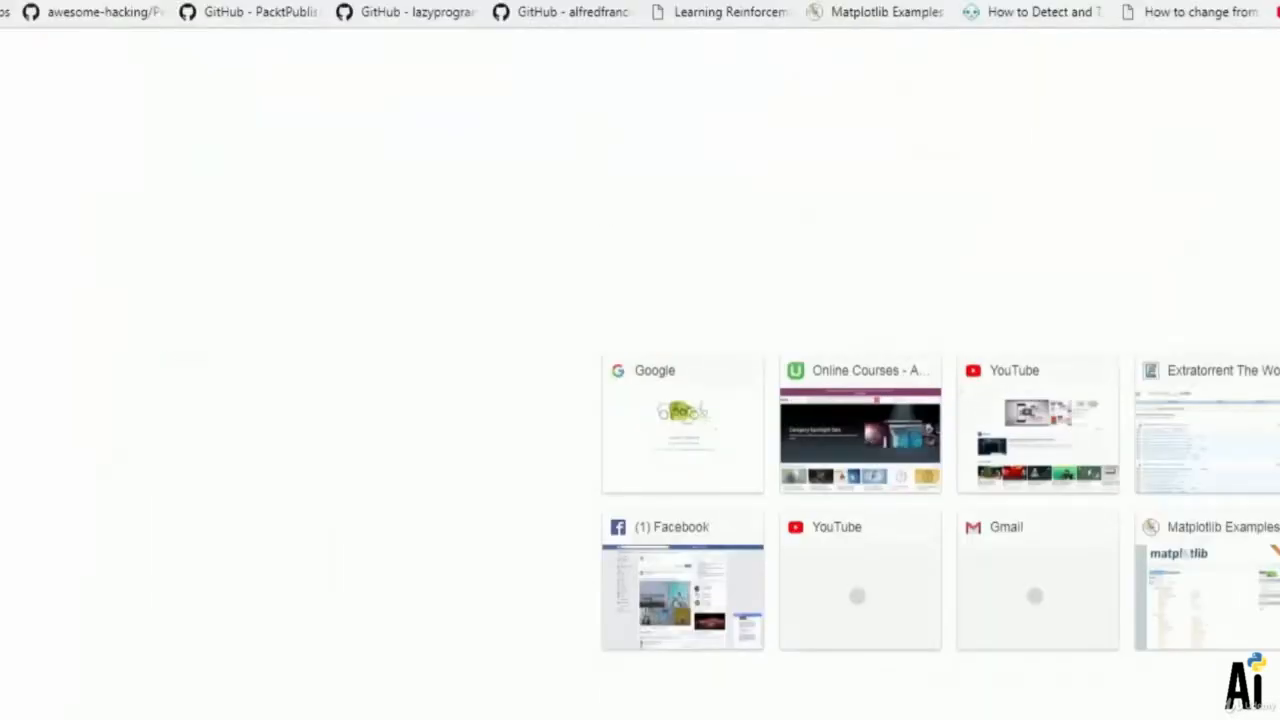
Step: Search Google for 'pycharm' and download the PyCharm Community installer from JetBrains
click(682, 420)
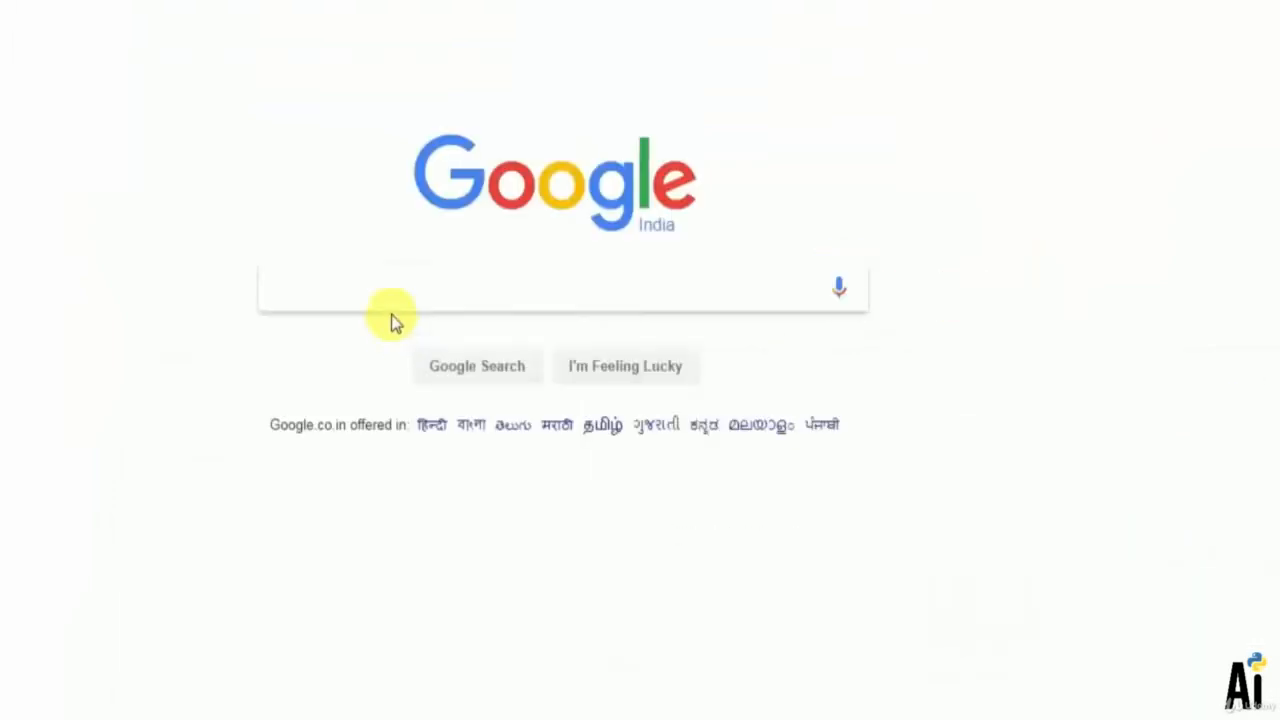
text(pychar)
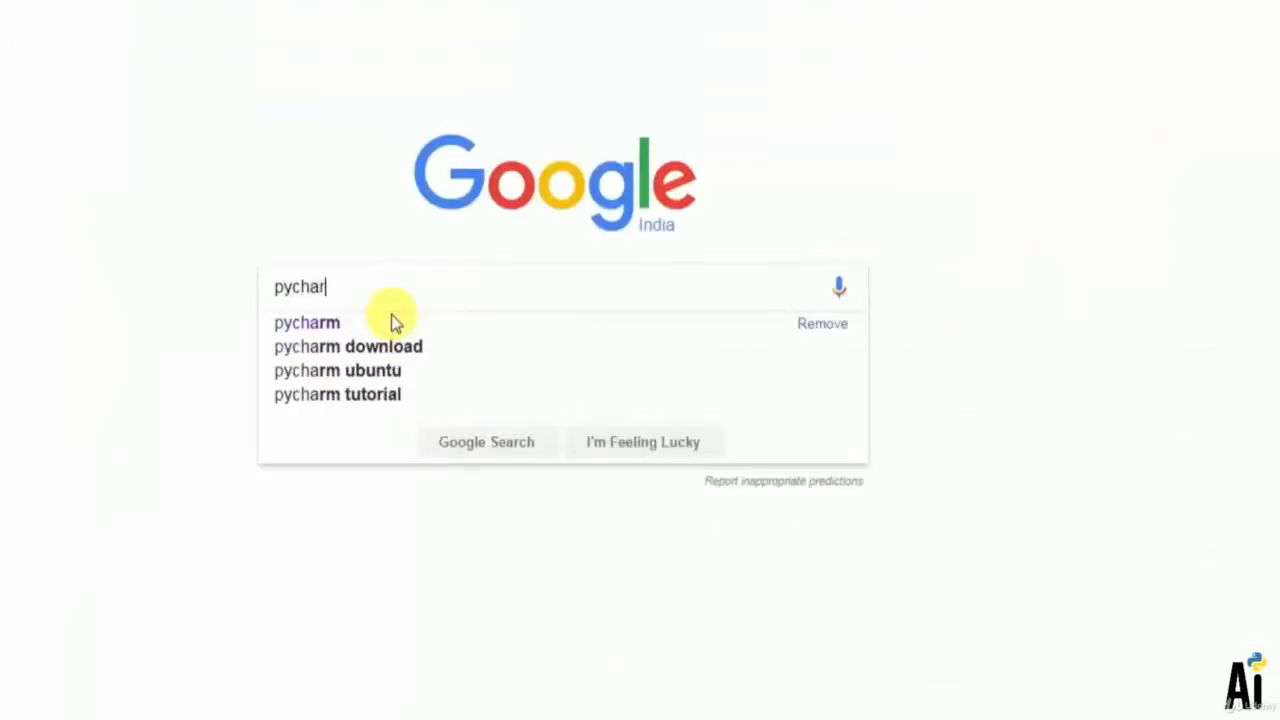
click(307, 322)
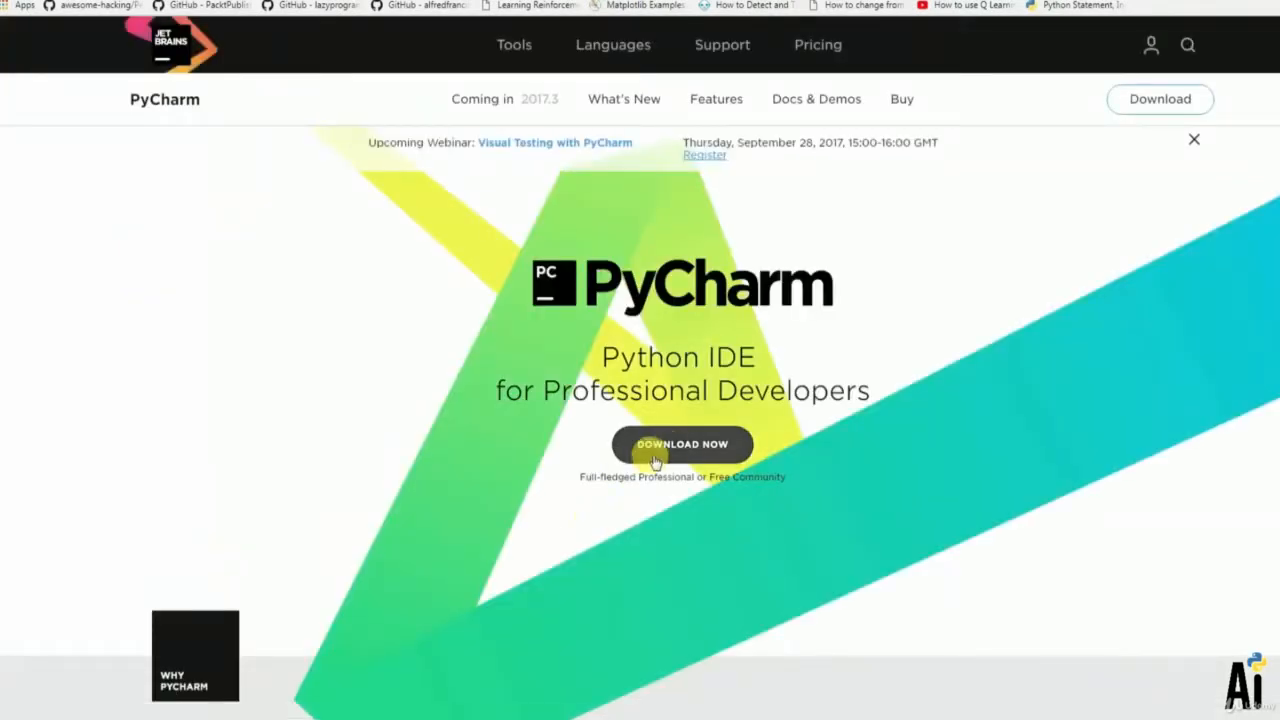
click(682, 444)
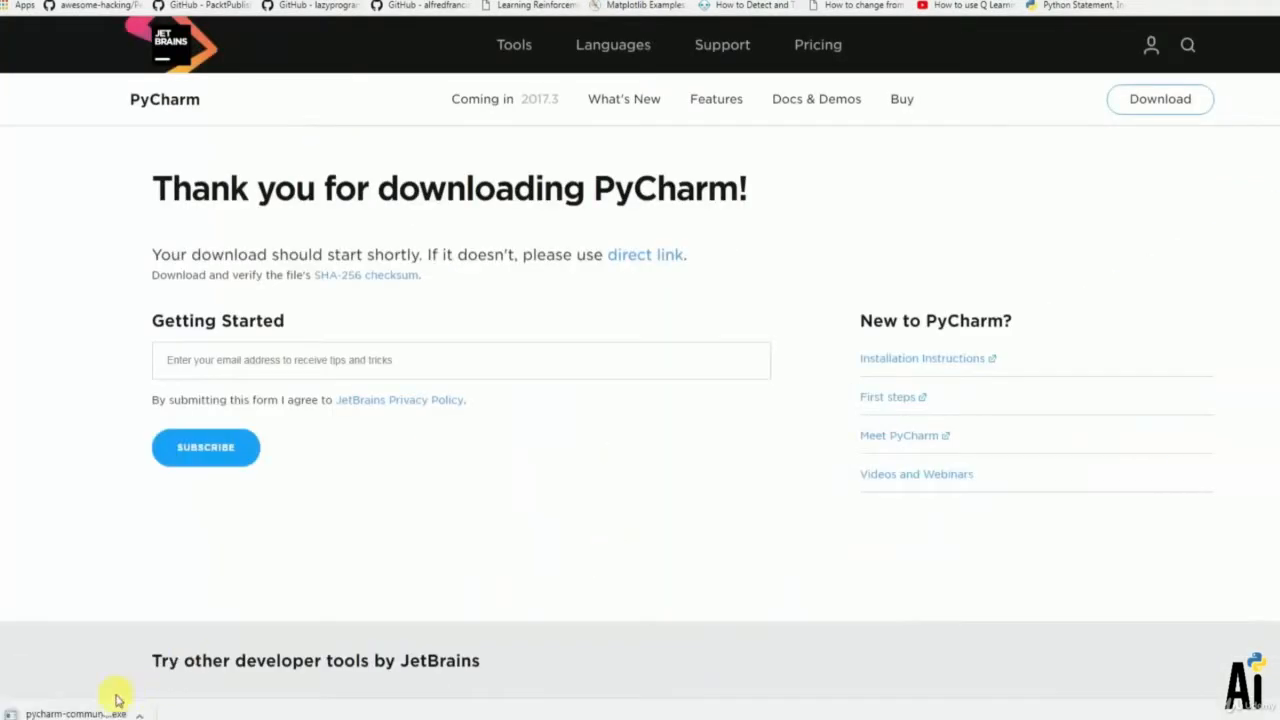
mouse_move(1203, 697)
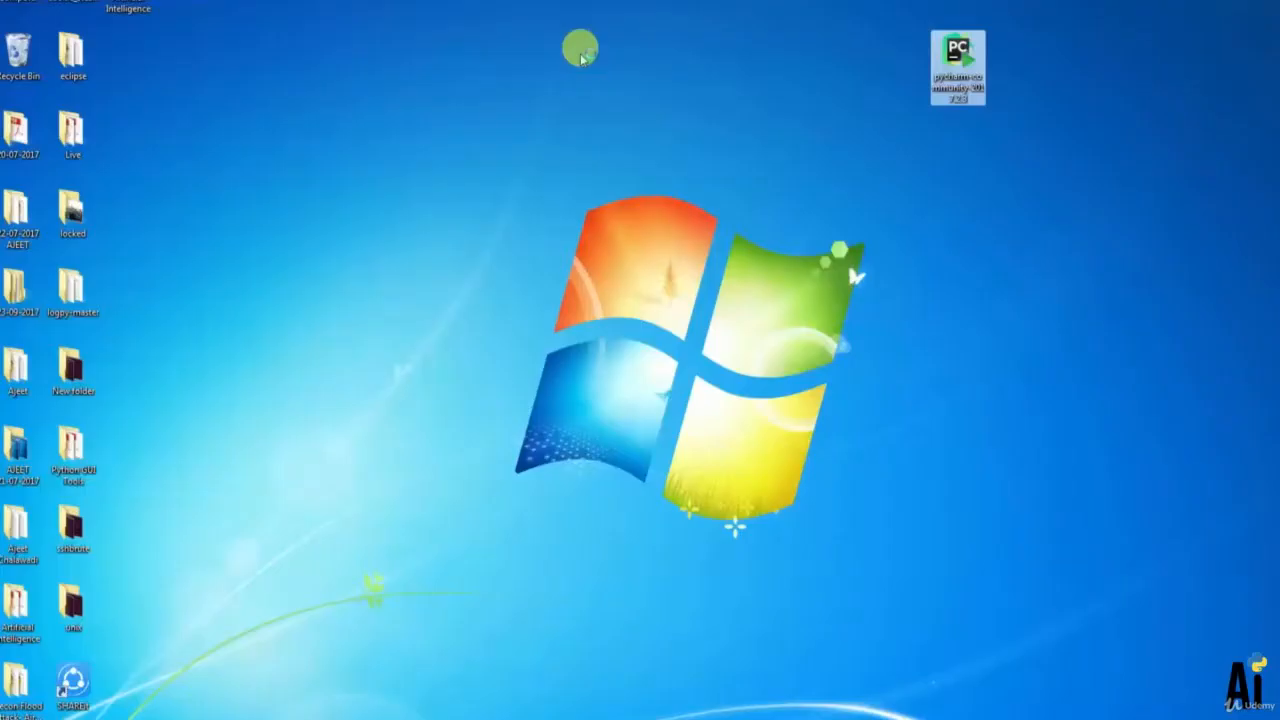
Step: Run the PyCharm 2017.2.3 installer, accepting the default JetBrains folder and options
double_click(957, 50)
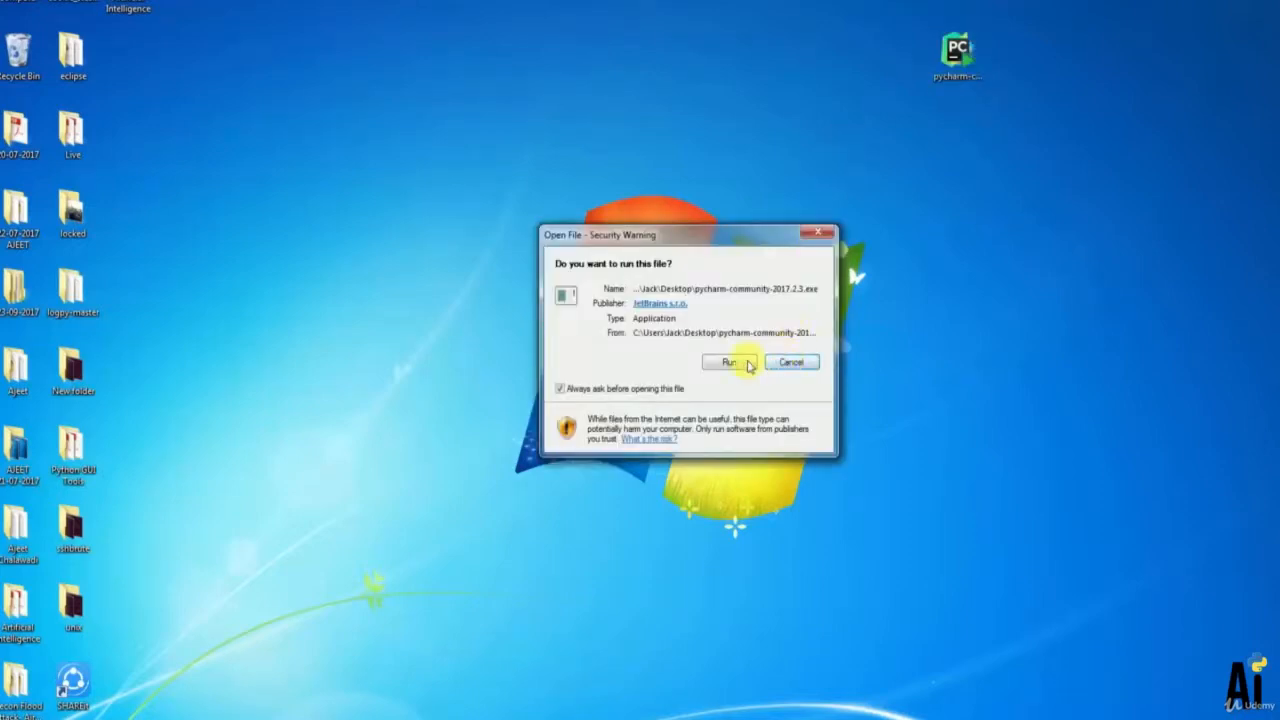
click(726, 362)
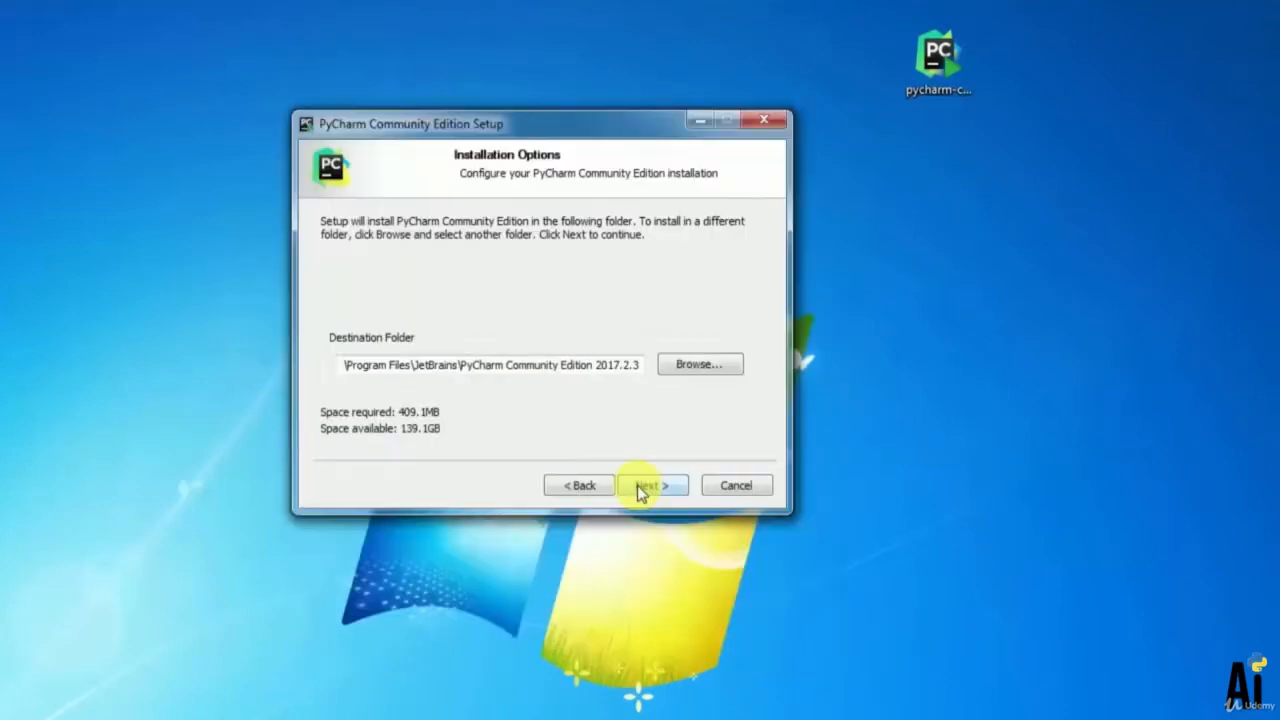
mouse_move(622, 416)
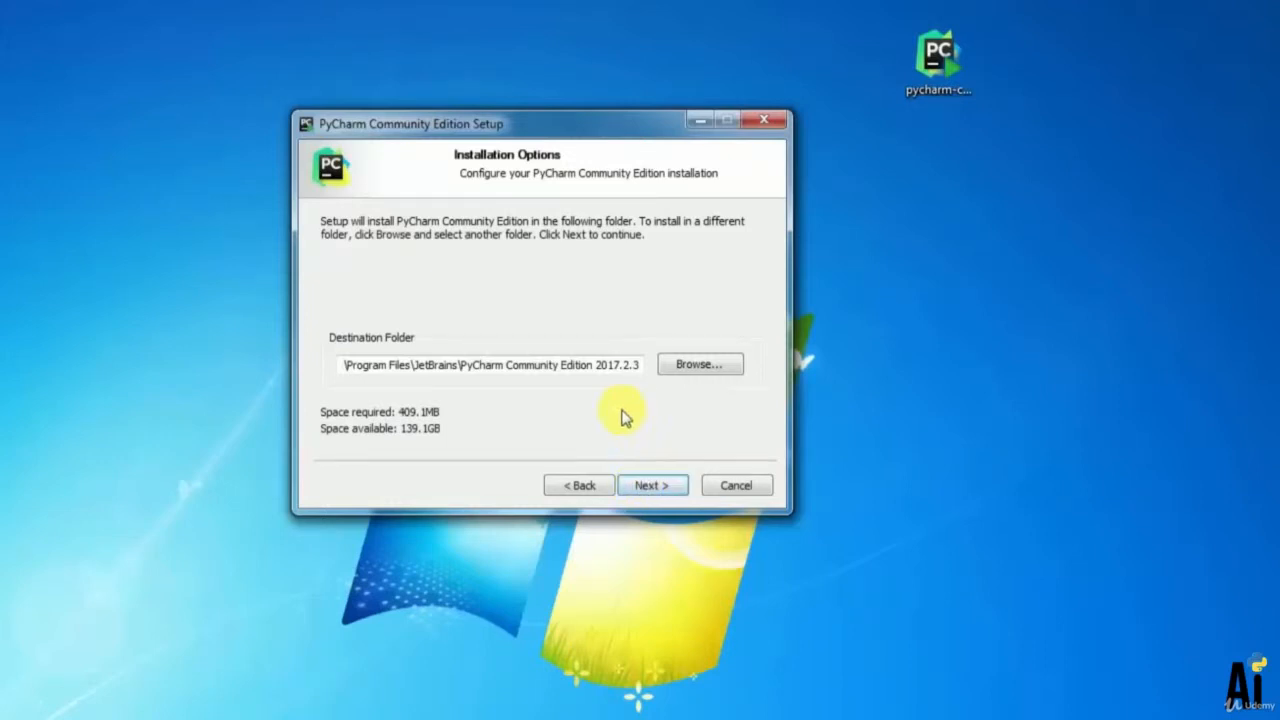
click(652, 485)
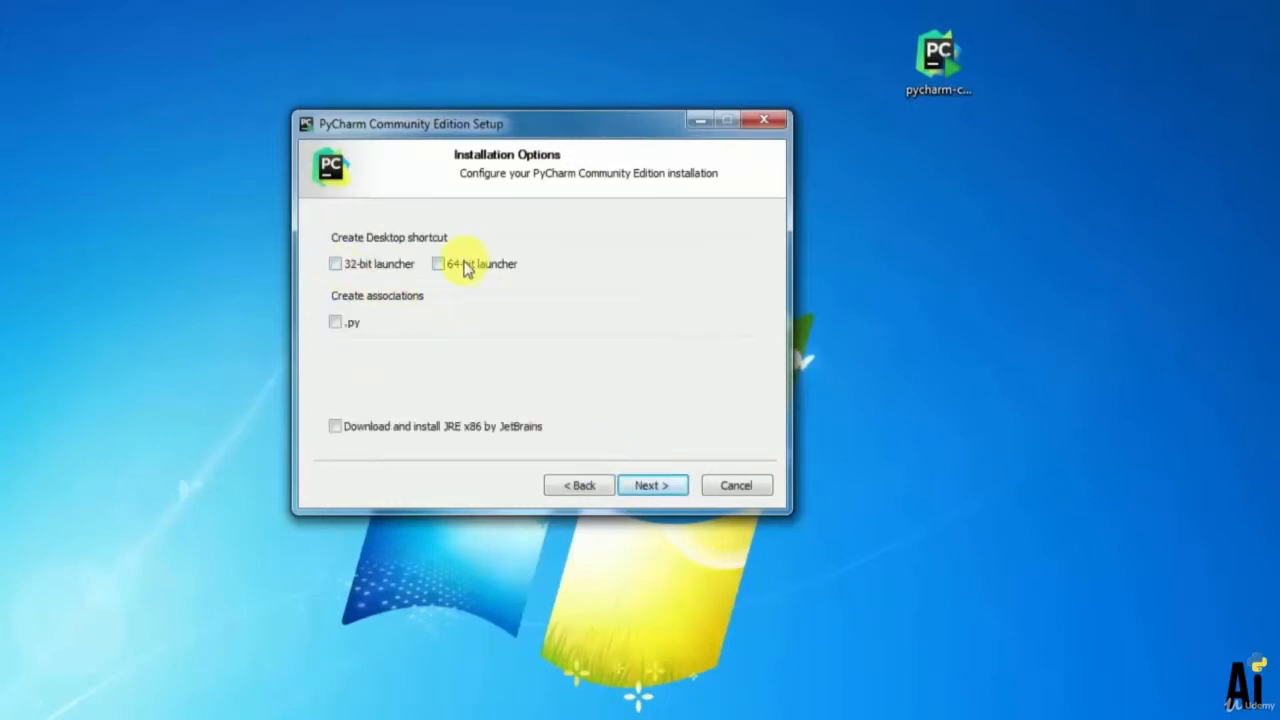
click(652, 485)
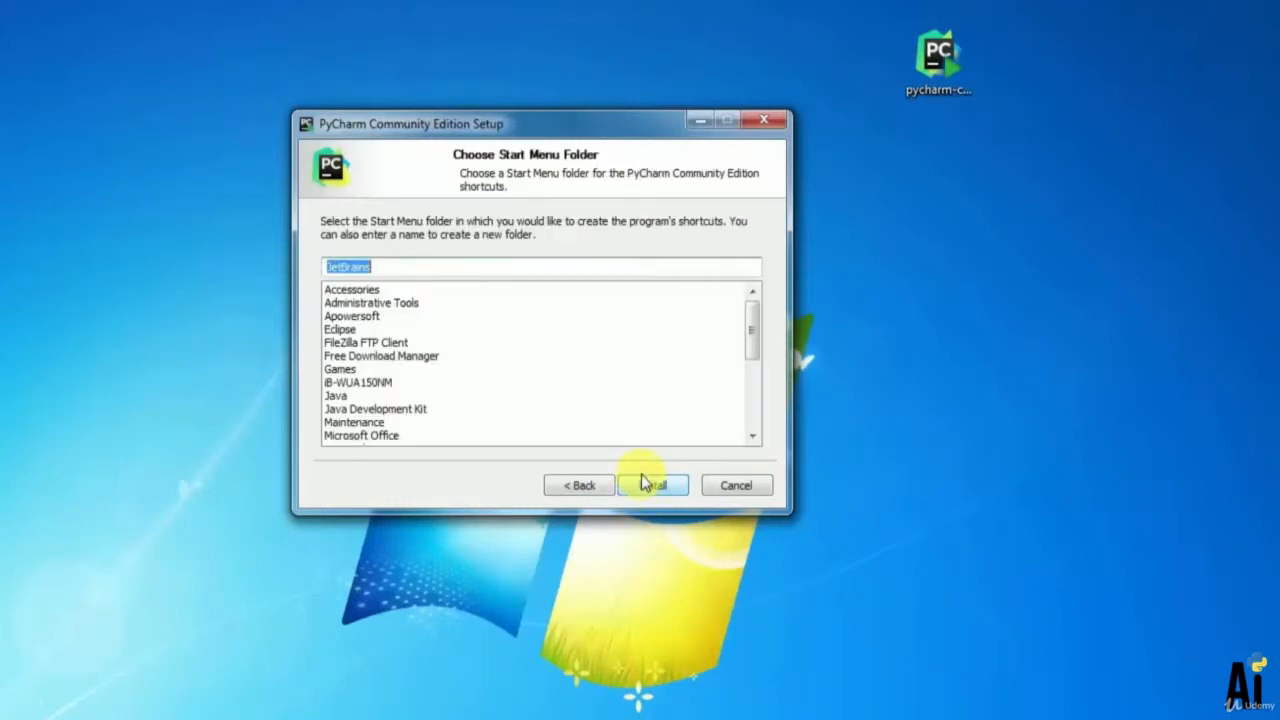
click(652, 485)
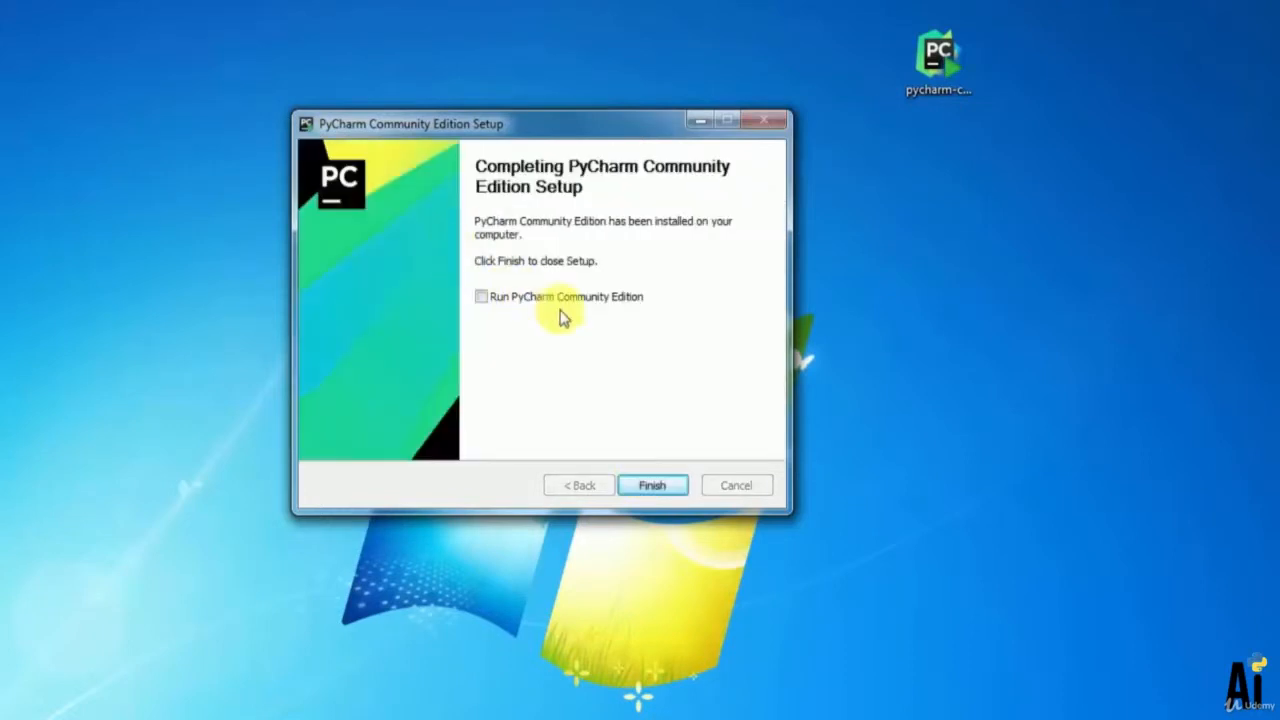
click(651, 485)
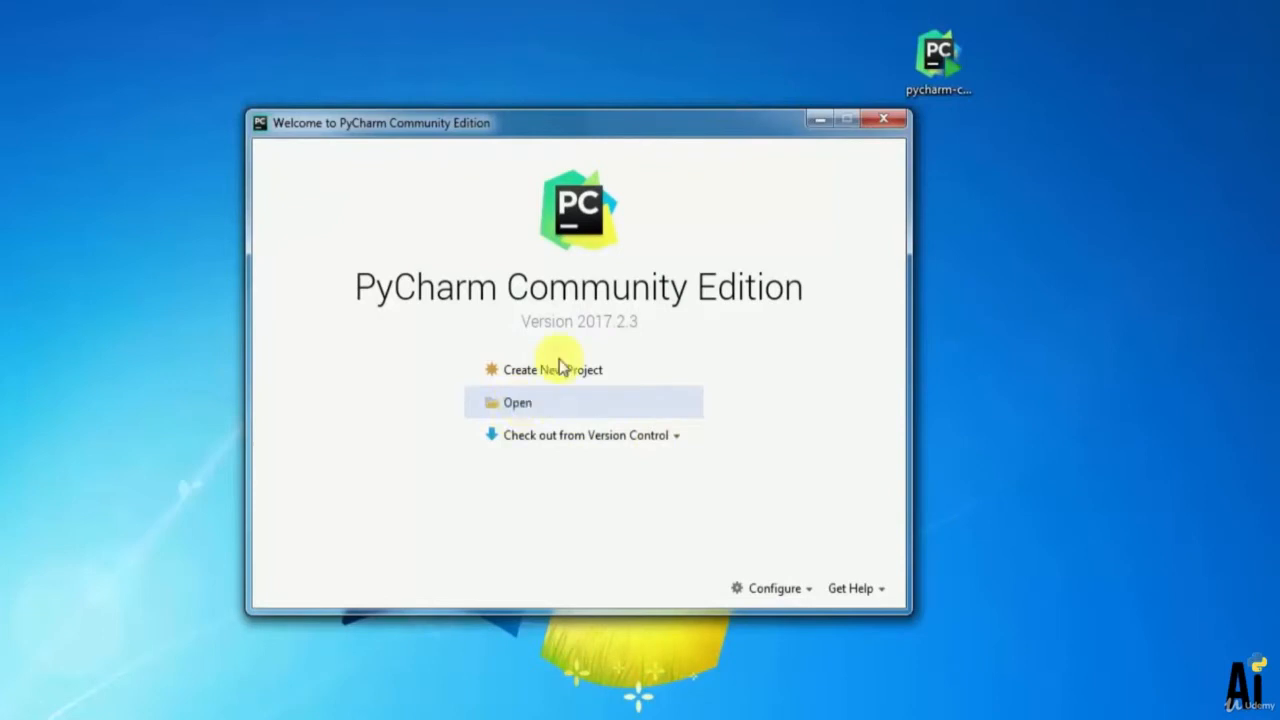
Step: Create a new 'untitled' project with the default location and Python 2.7 interpreter
click(546, 369)
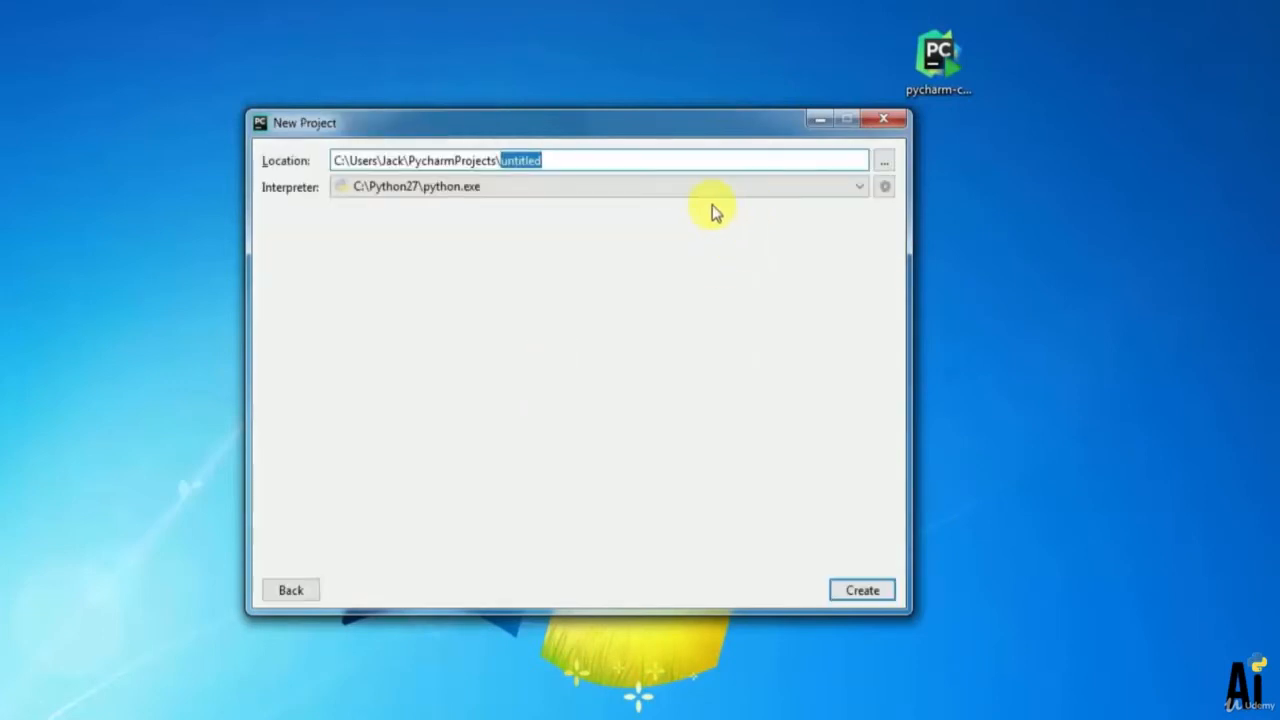
click(861, 590)
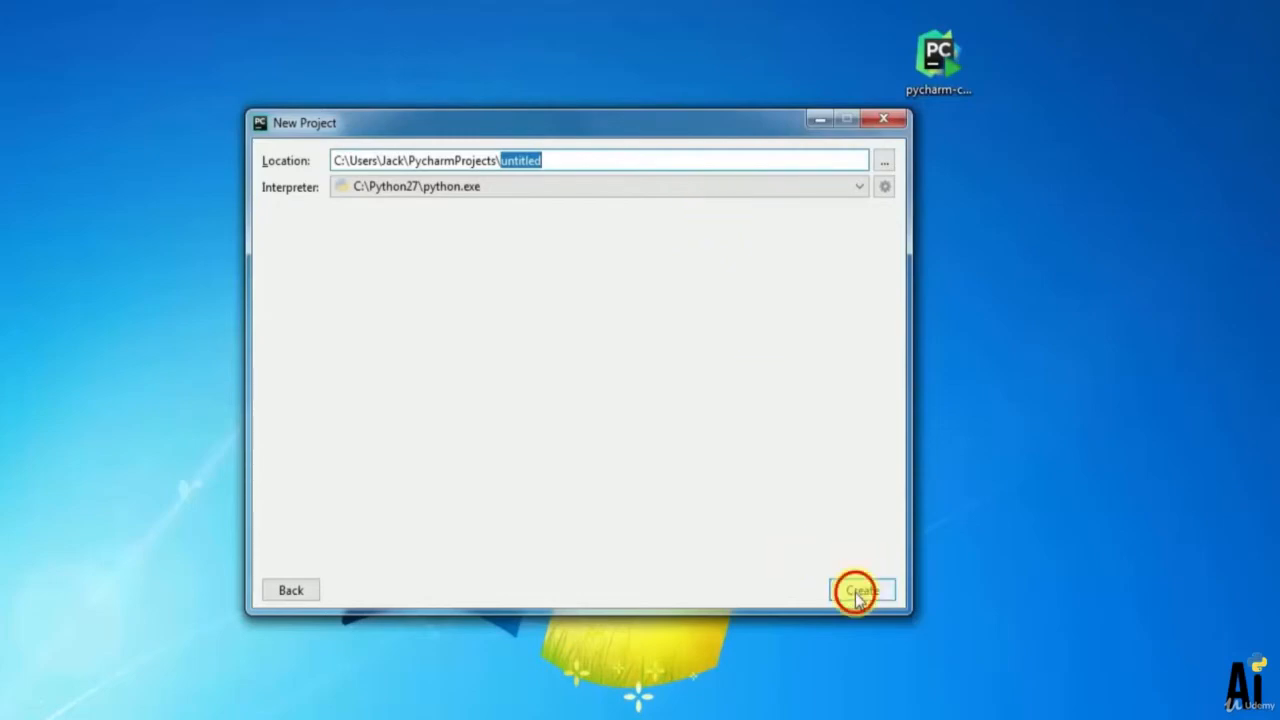
click(862, 590)
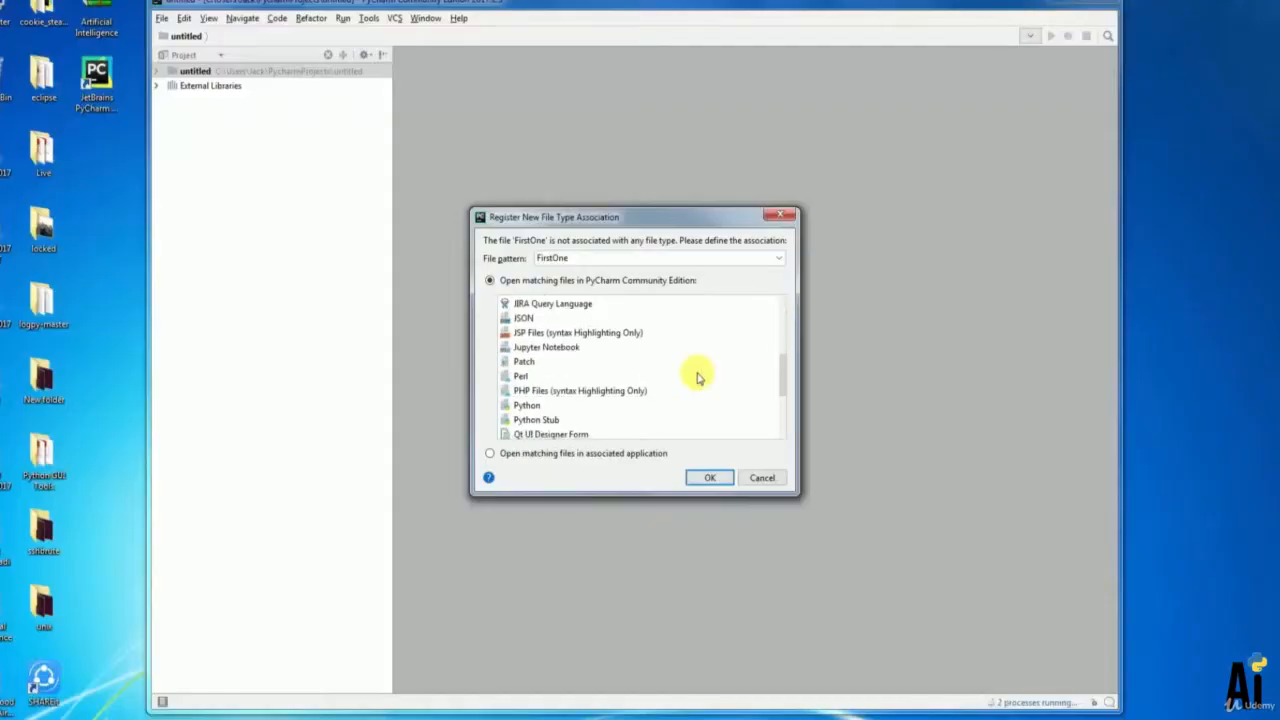
Step: Register FirstOne as a Python file containing print ("Hello World")
click(527, 405)
text(print ("Hello World"))
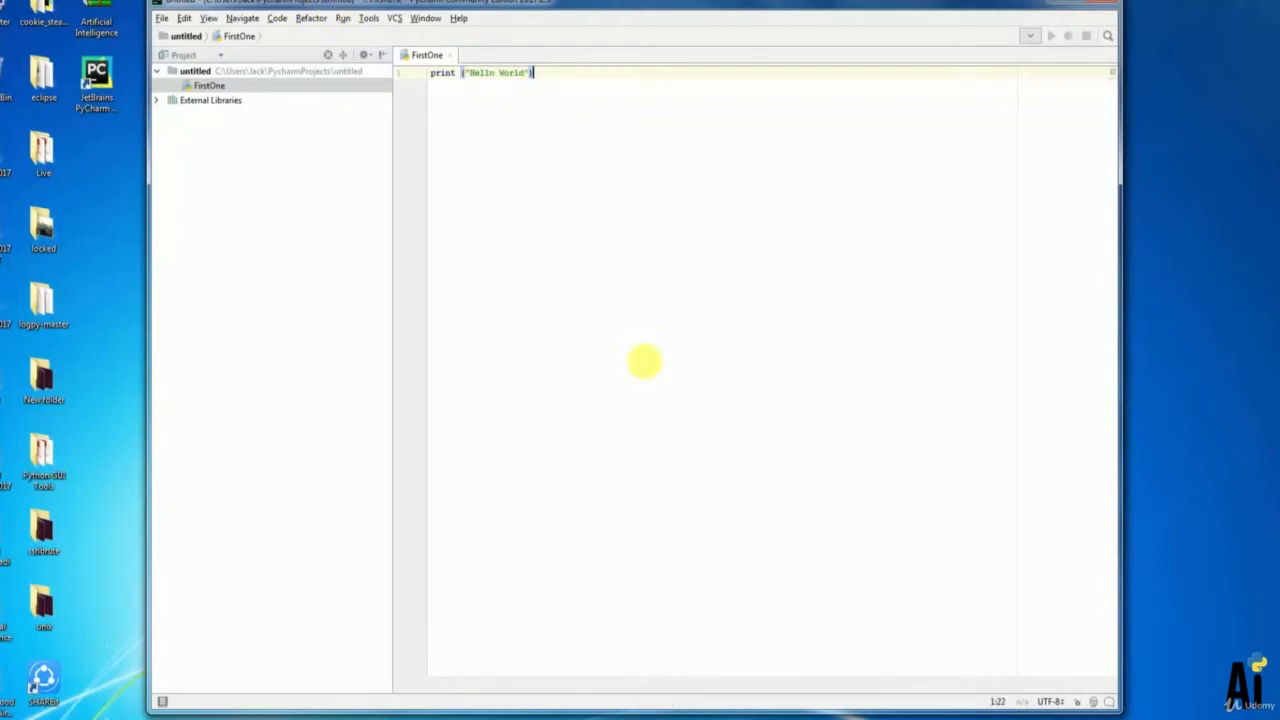
click(1051, 35)
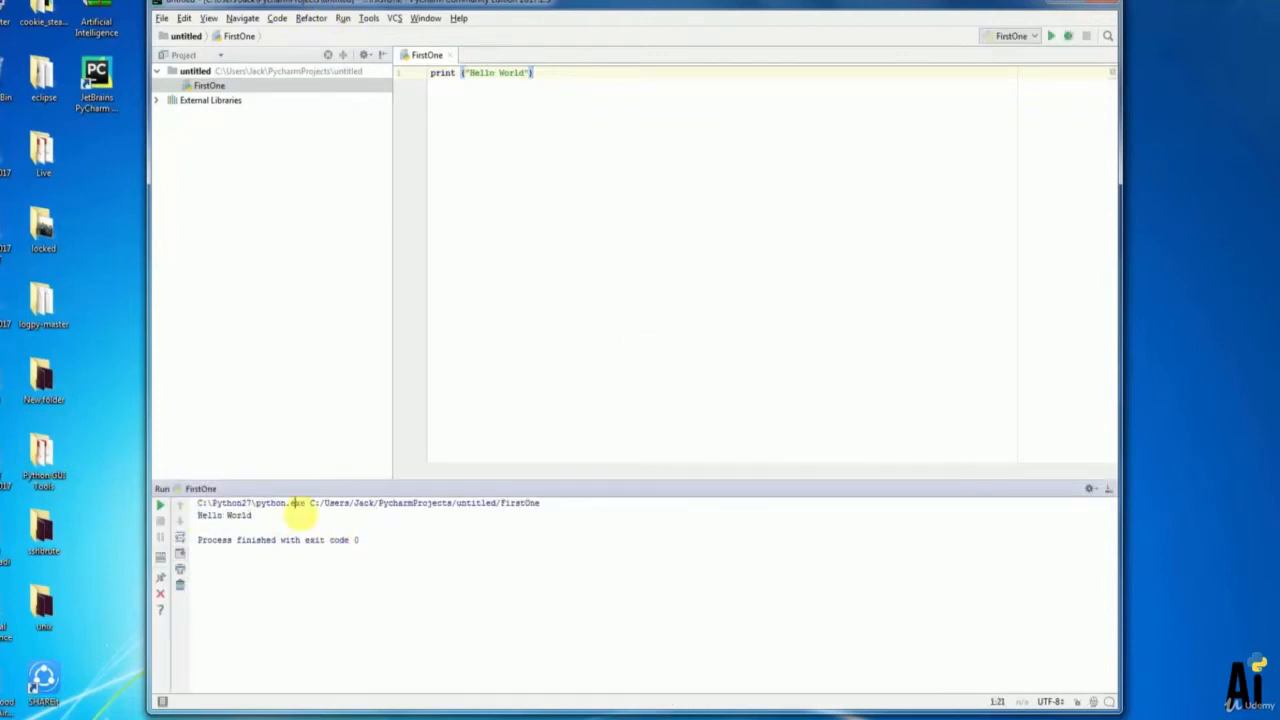
Step: Check the Run panel output showing Hello World with exit code 0
double_click(225, 515)
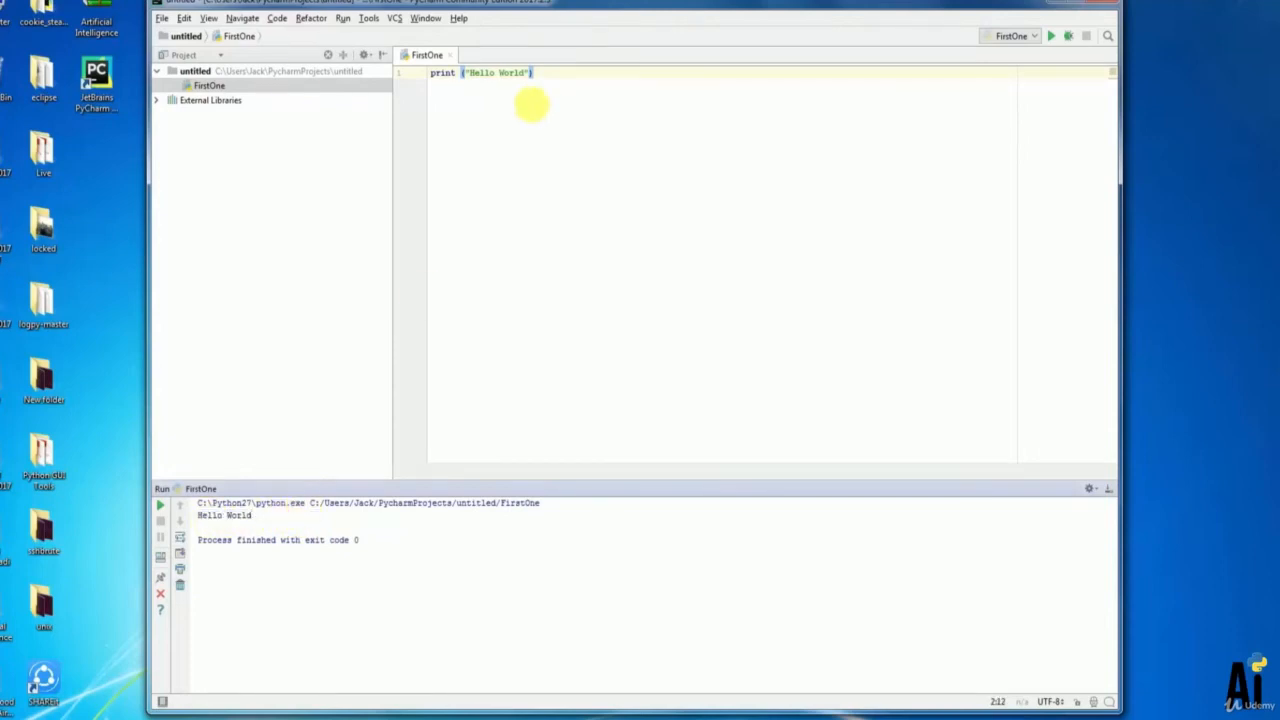
mouse_move(888, 110)
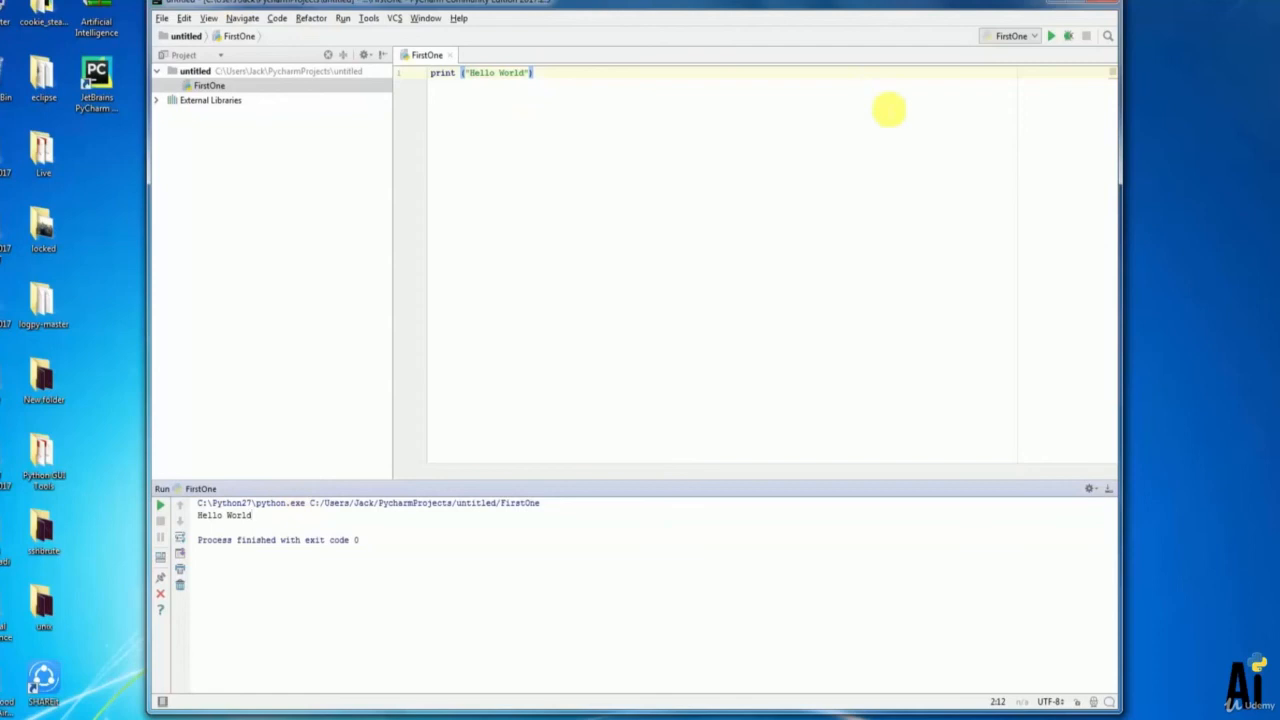